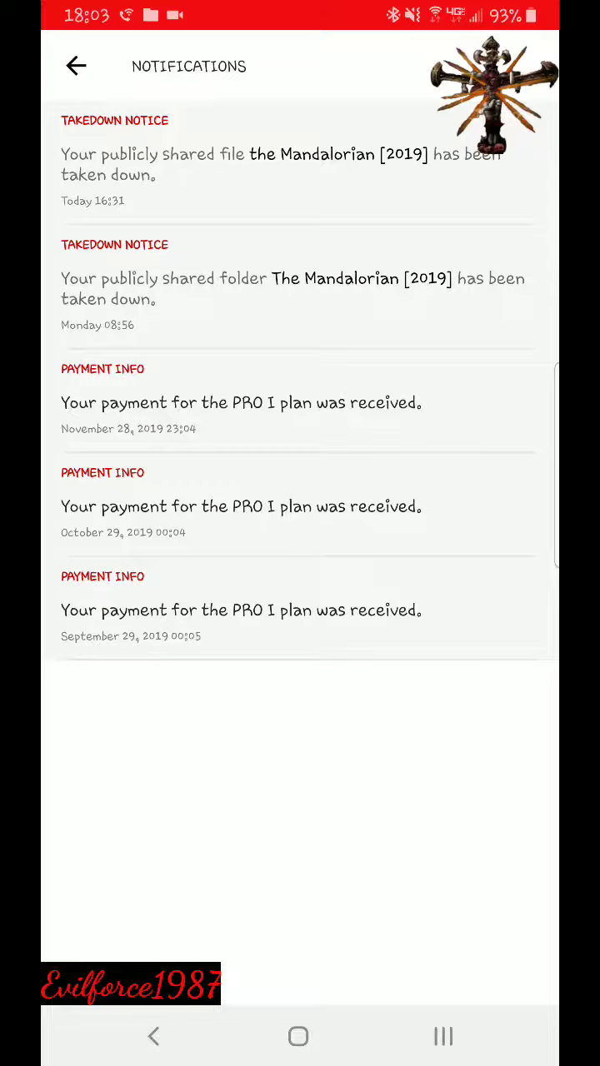
- Leave notifications and browse into Movies and T.V.Shows > T.V. Series
click(76, 67)
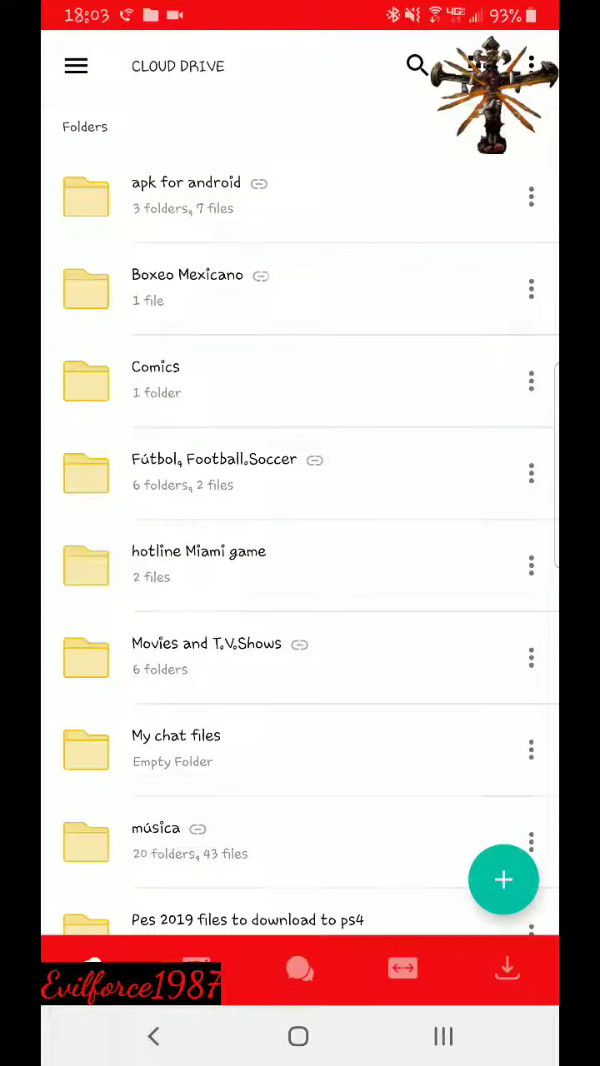
click(207, 657)
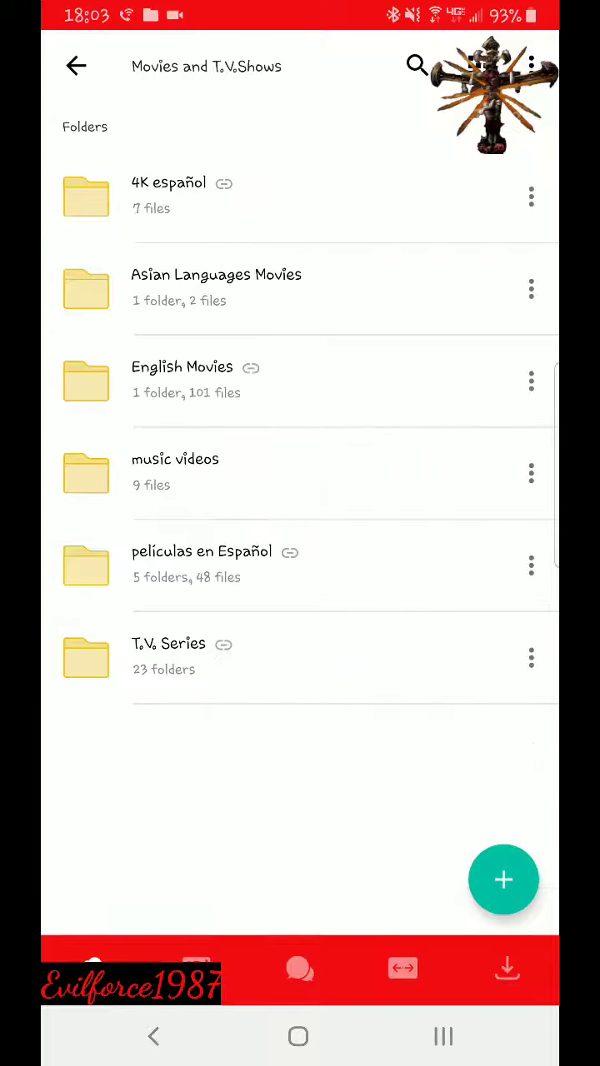
click(168, 656)
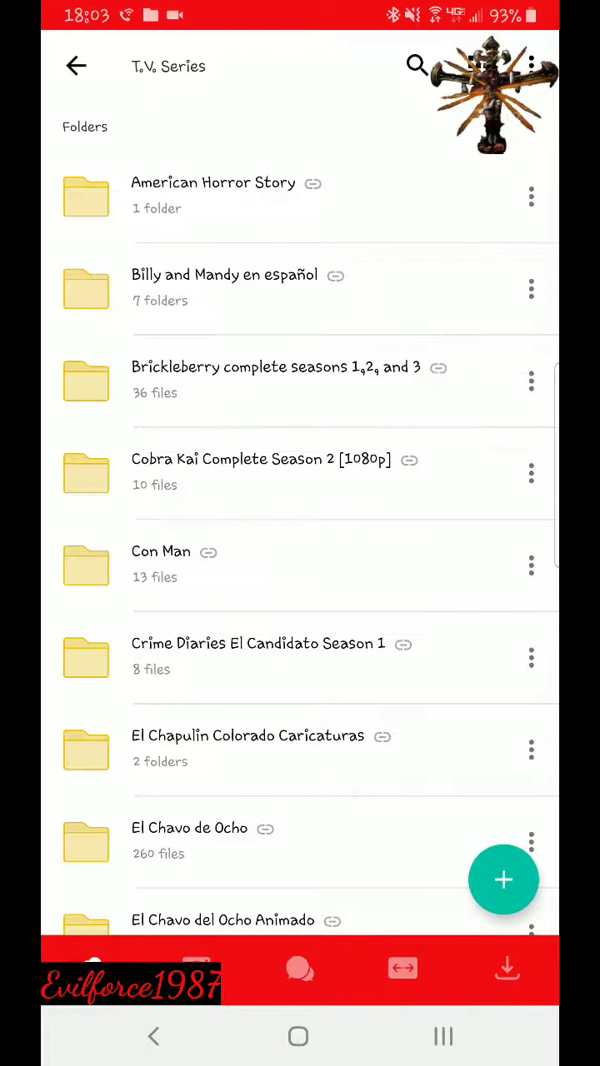
scroll(down, 3)
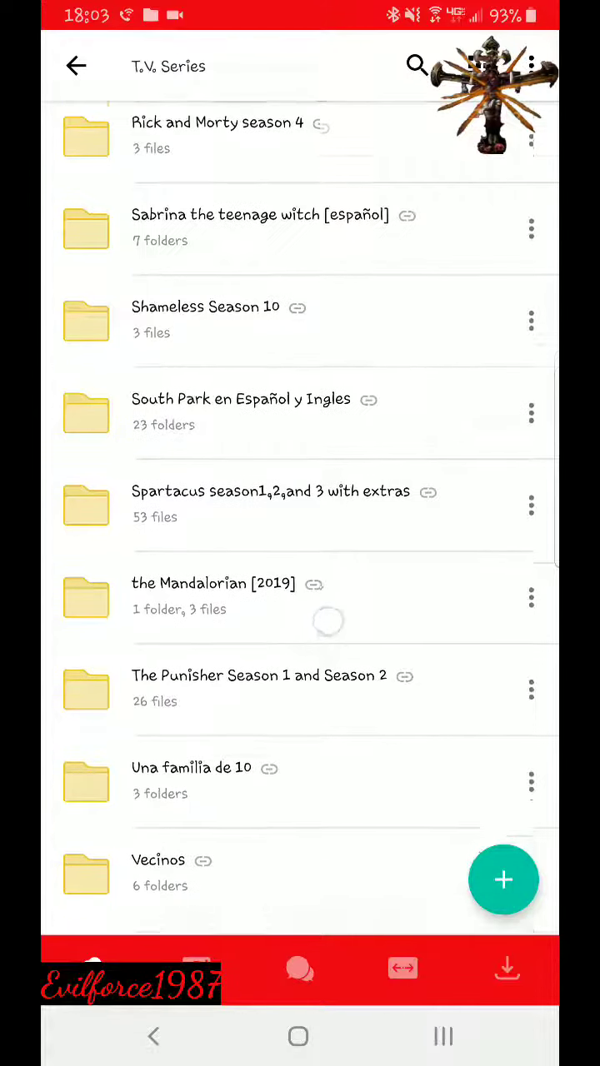
- View the Mandalorian [2019] folder with its Español Latino subfolder and three episode files
click(213, 596)
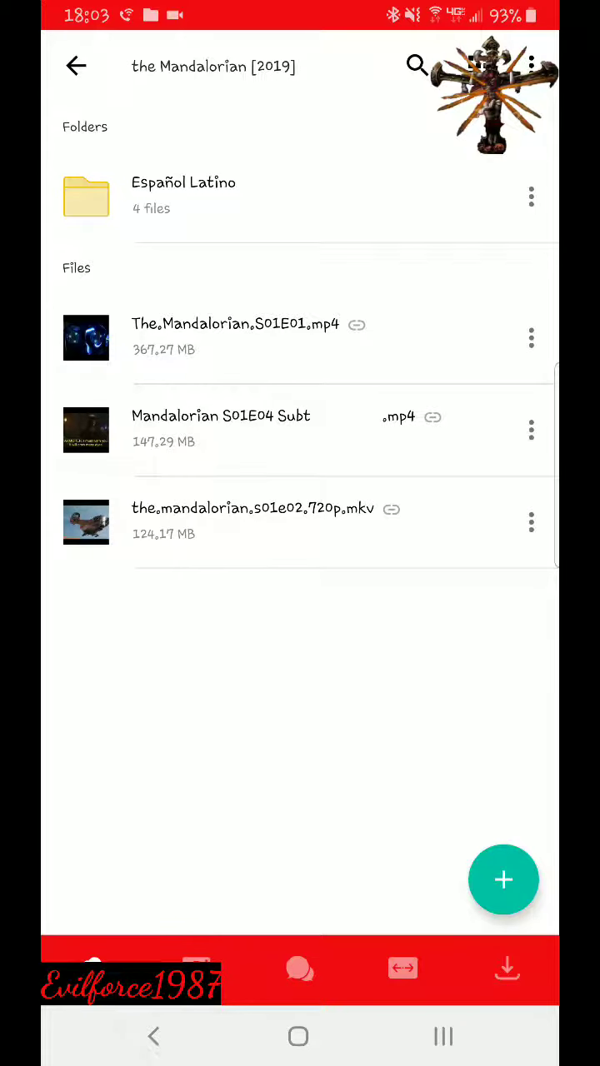
click(530, 523)
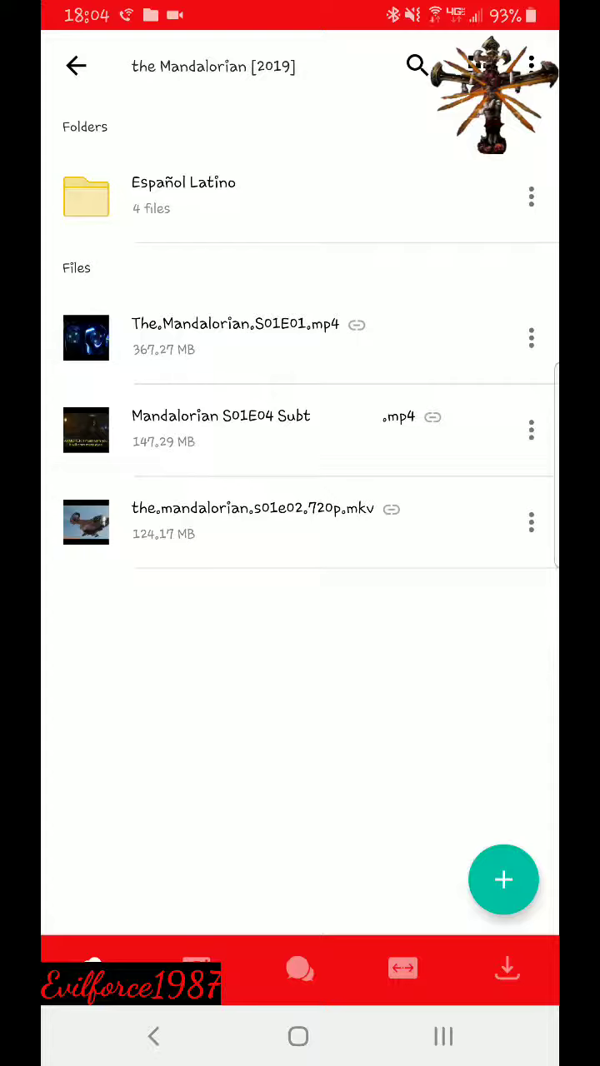
click(529, 197)
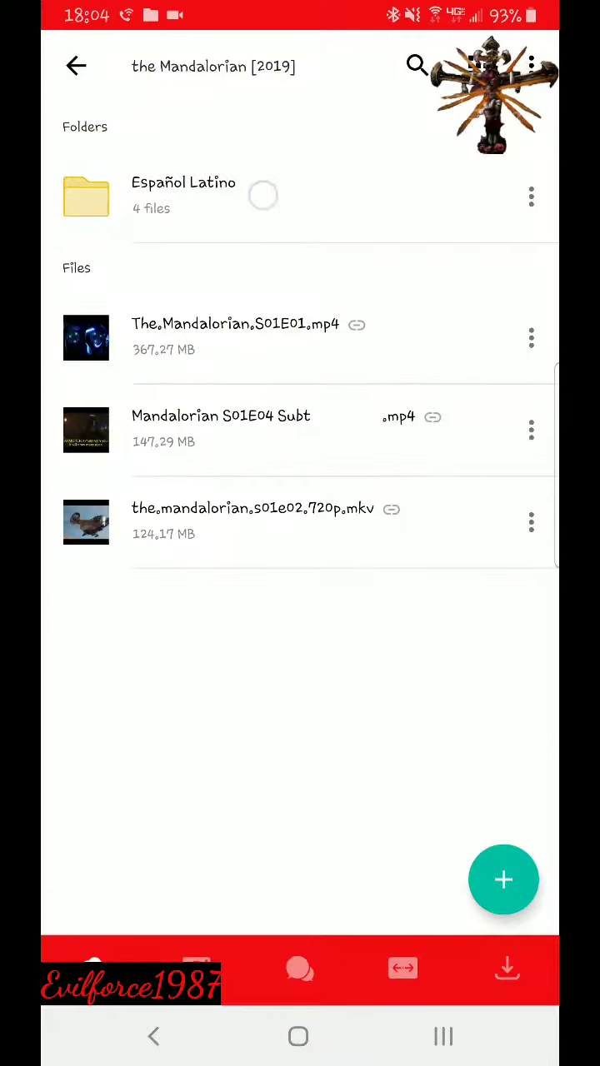
click(183, 196)
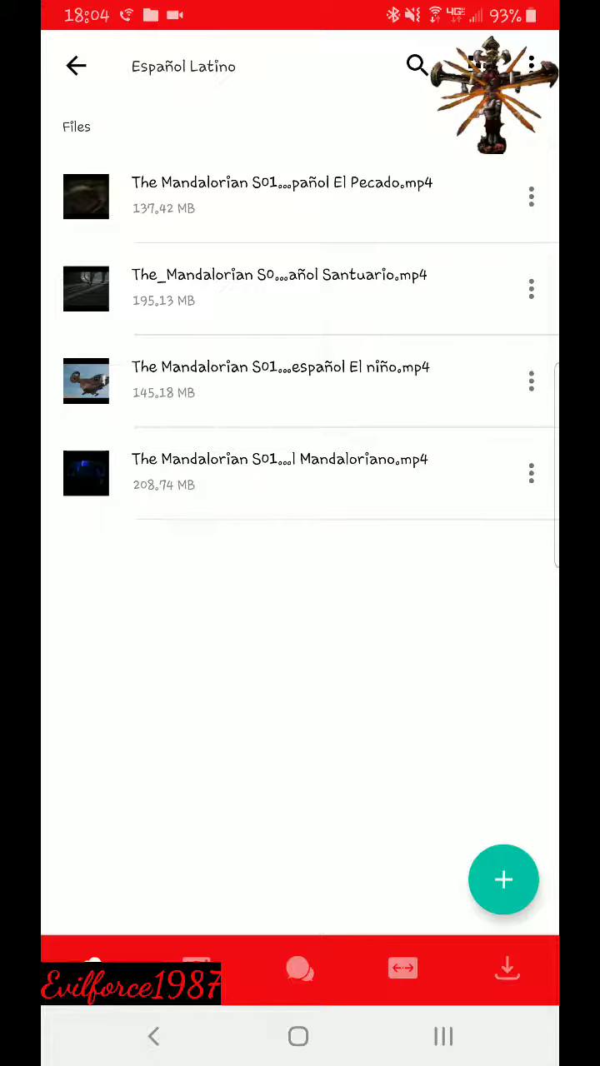
click(77, 67)
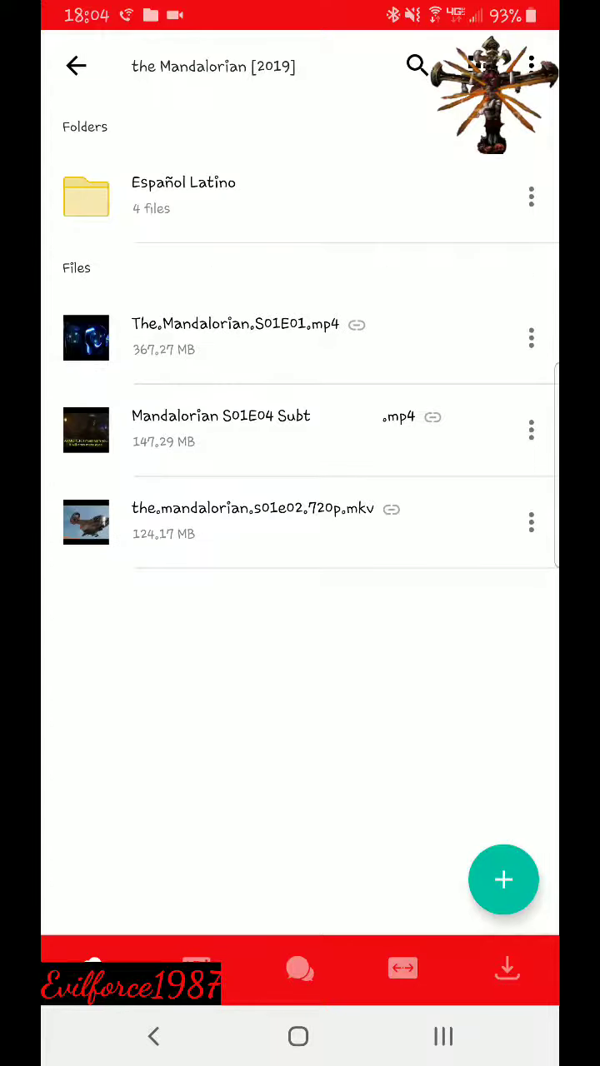
- Show the account notifications listing the takedown notices and payment receipts
click(77, 66)
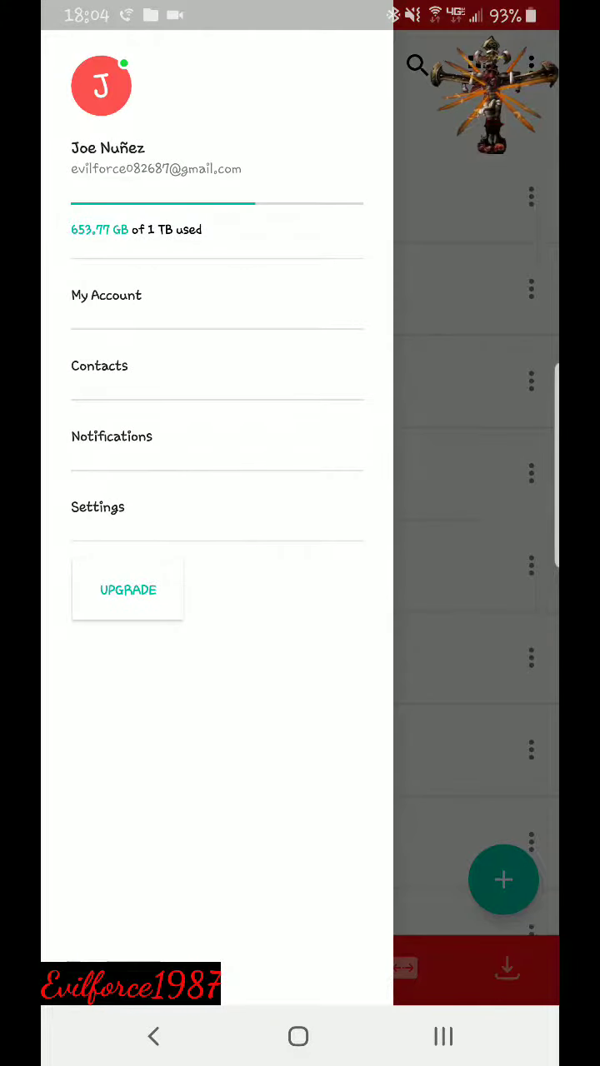
click(112, 437)
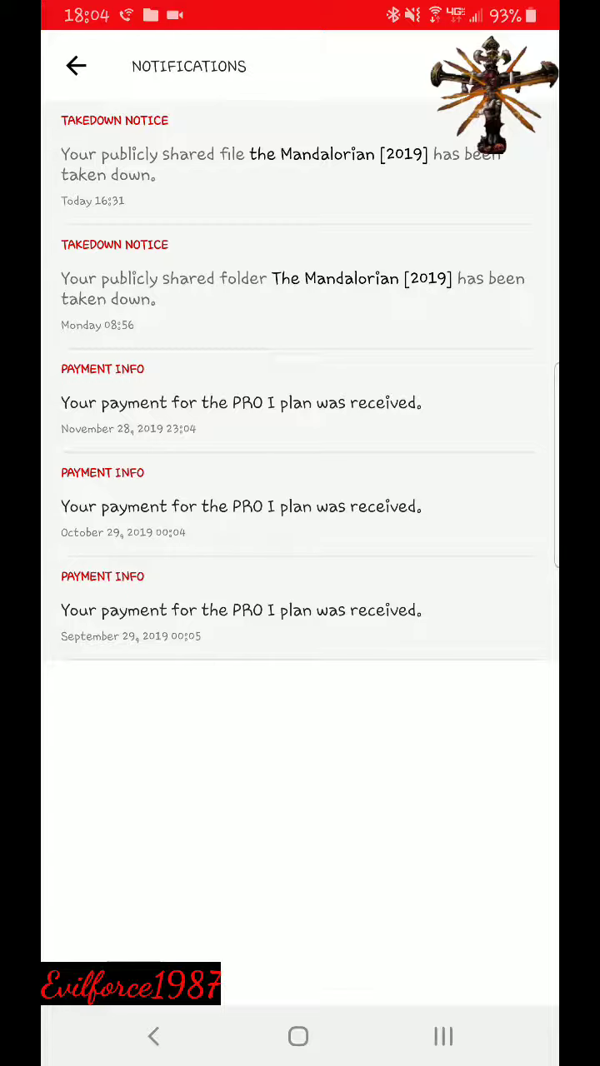
- Navigate back from notifications through Movies and T.V.Shows > T.V. Series to The Mandalorian [2019]
click(75, 67)
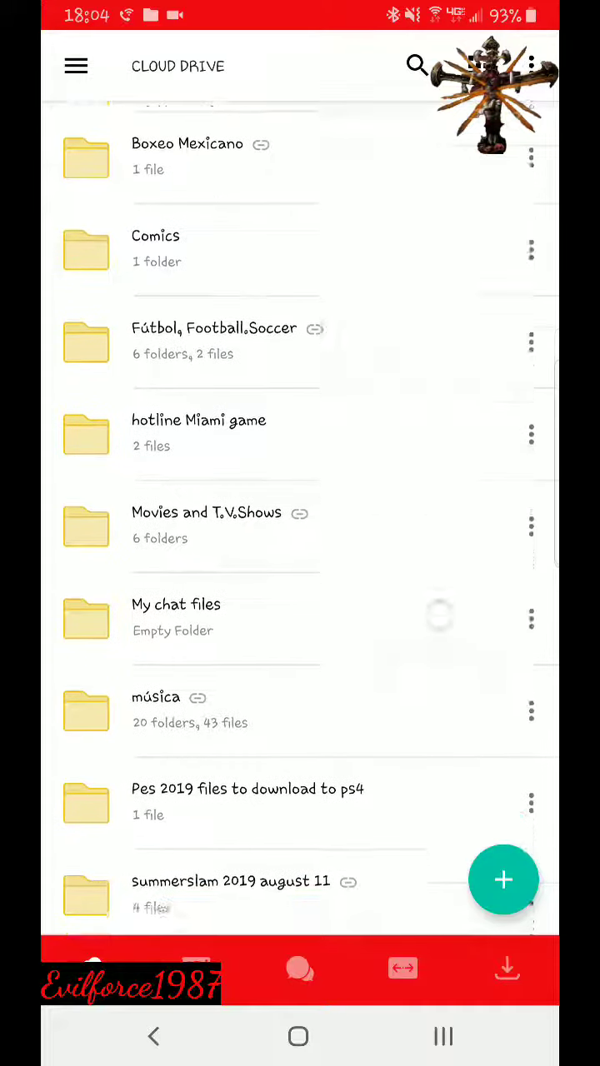
click(207, 513)
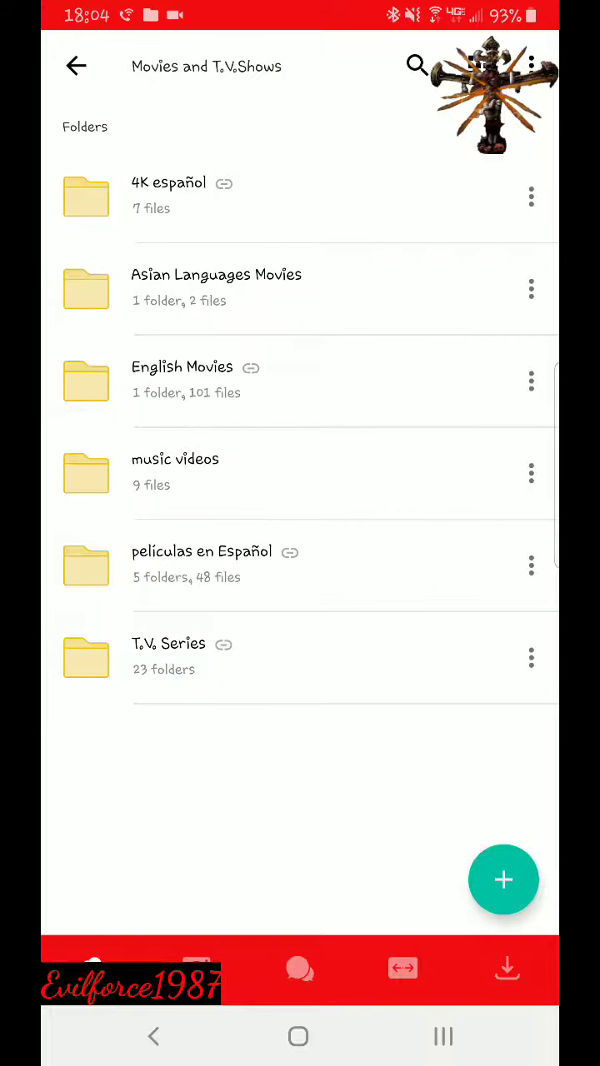
click(169, 657)
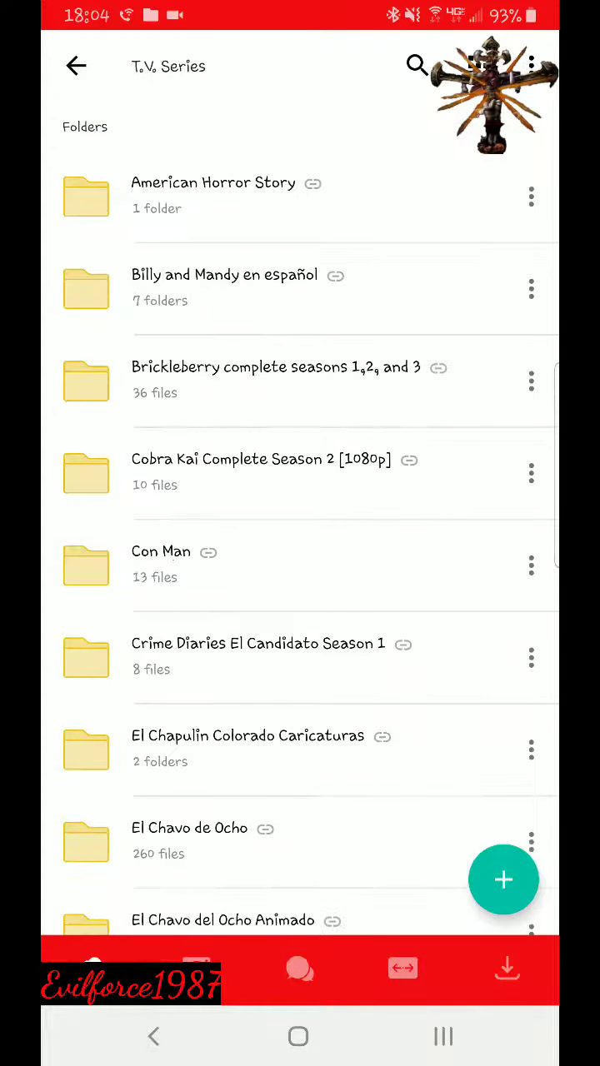
scroll(down, 3)
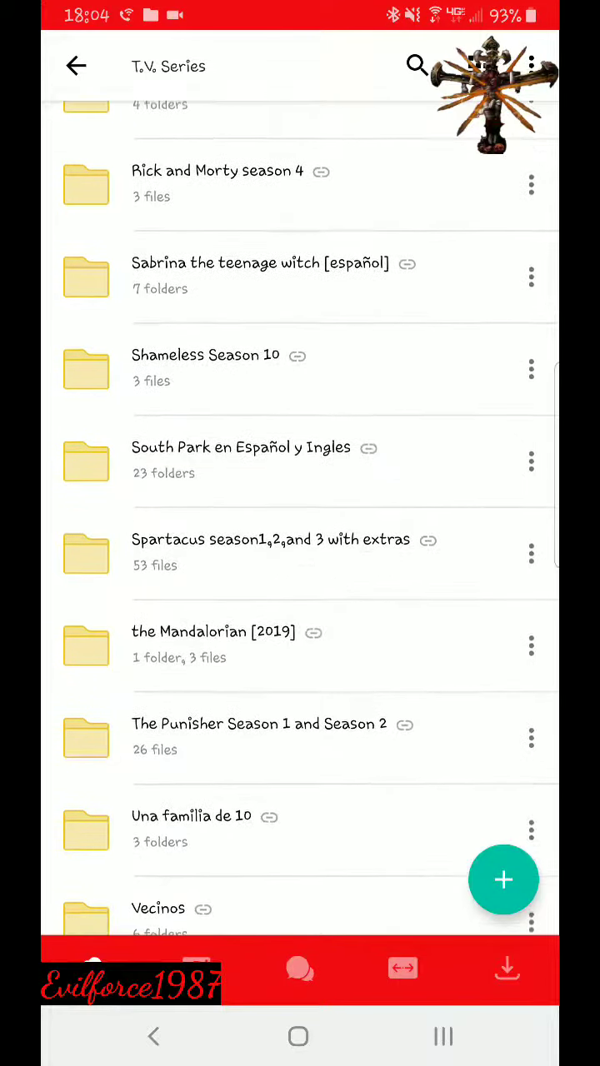
click(213, 644)
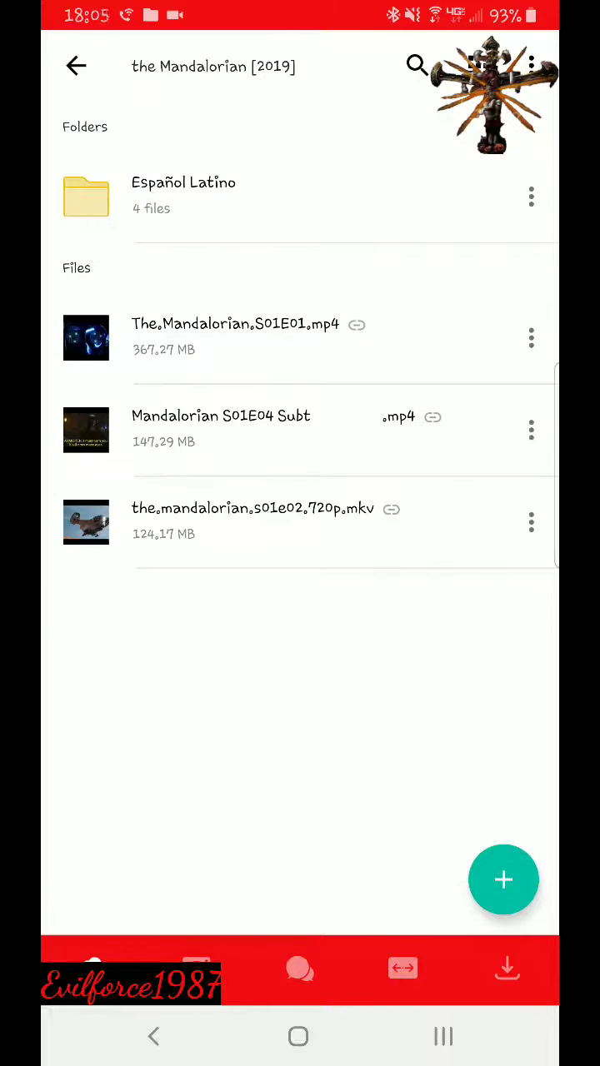